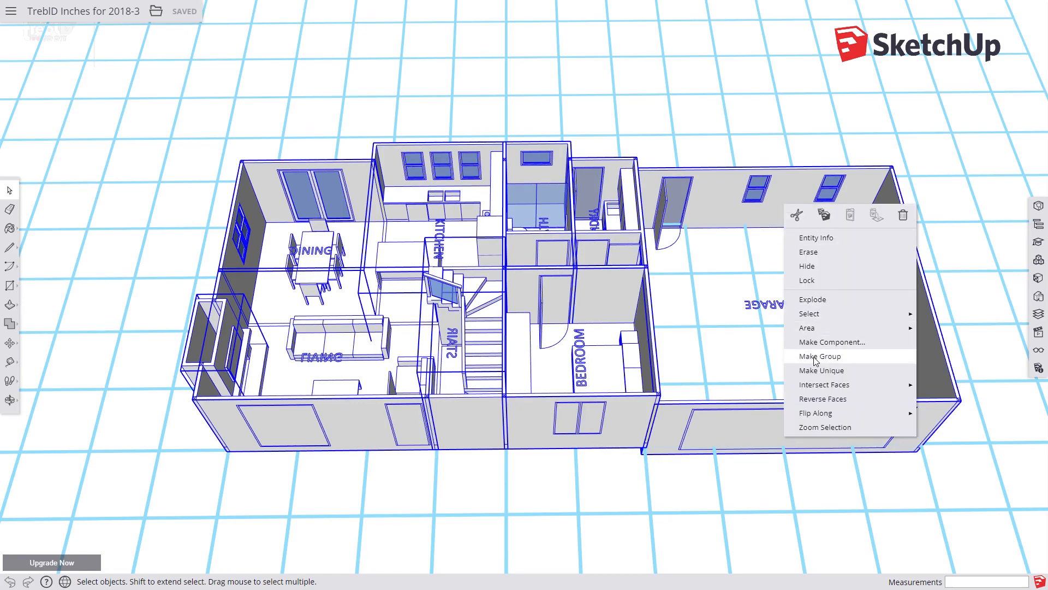
Group the selected house floor-plan pieces into a single object
click(820, 355)
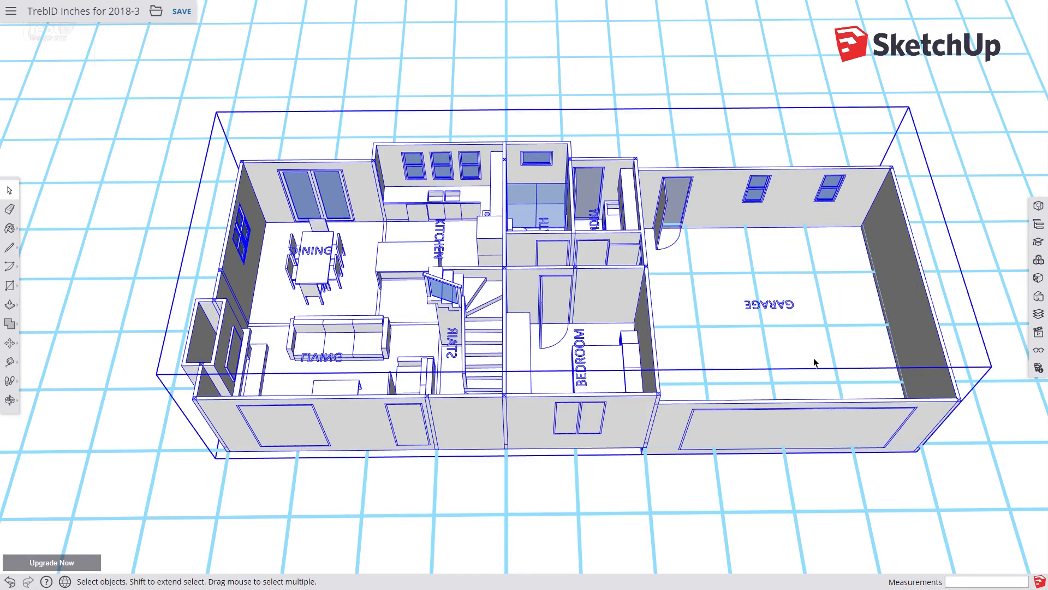
right_click(813, 362)
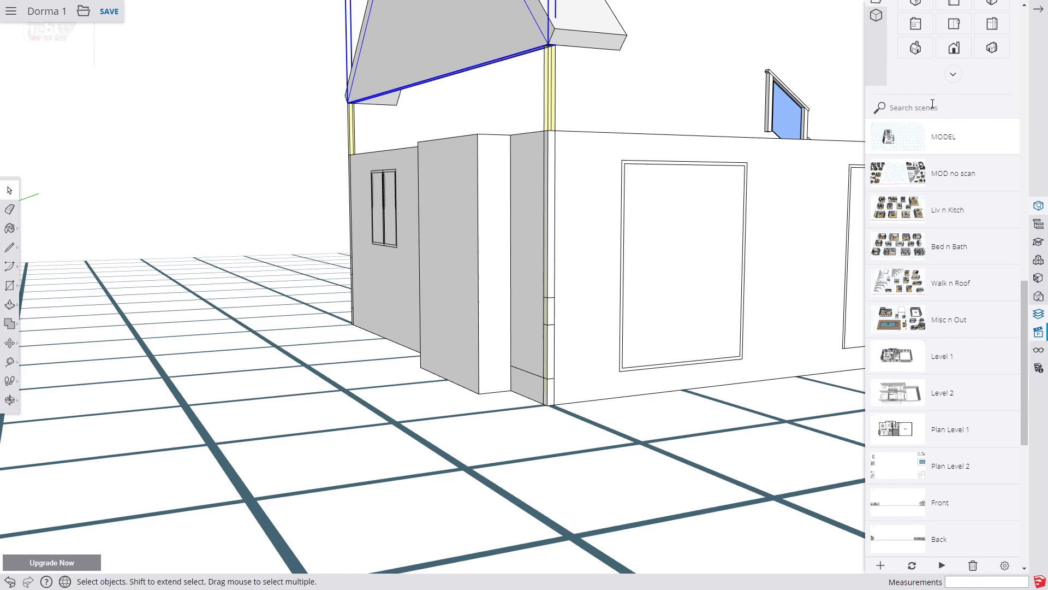
Push the roof's gable face back by 24 so it sits further over the house
click(1038, 207)
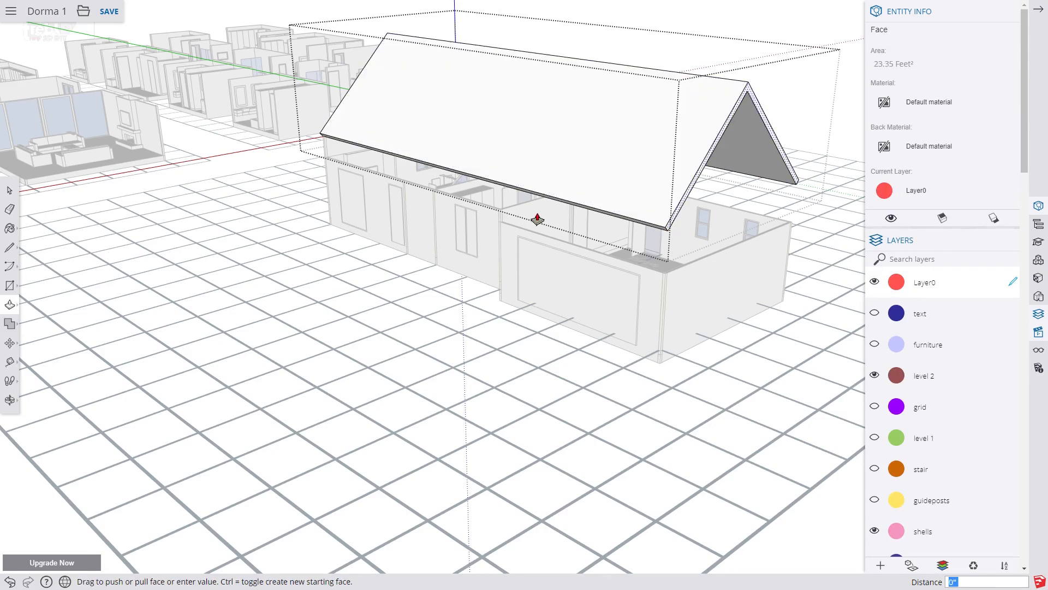
drag(537, 220, 521, 213)
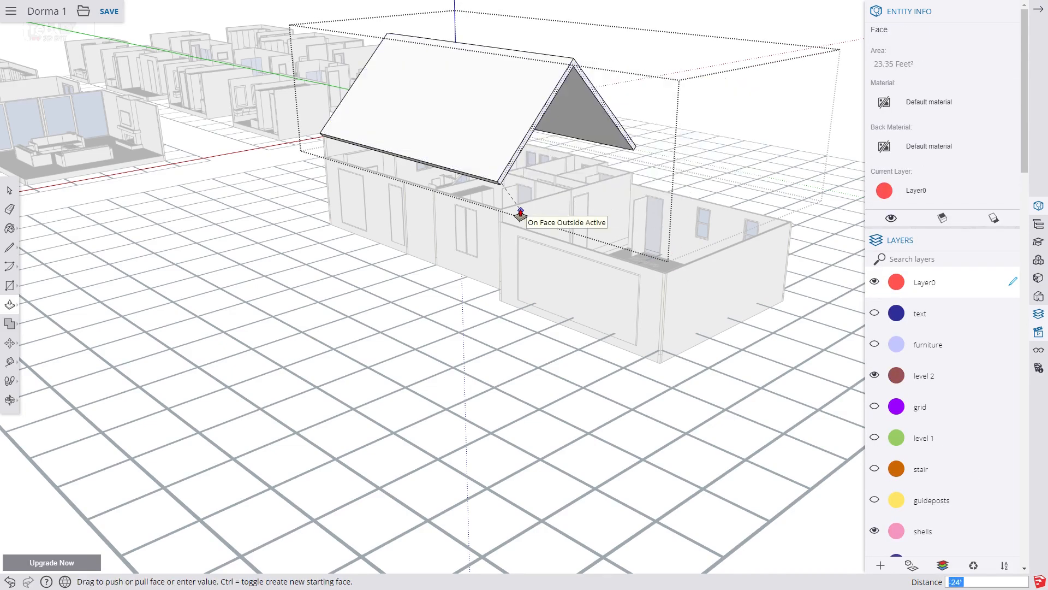
click(10, 190)
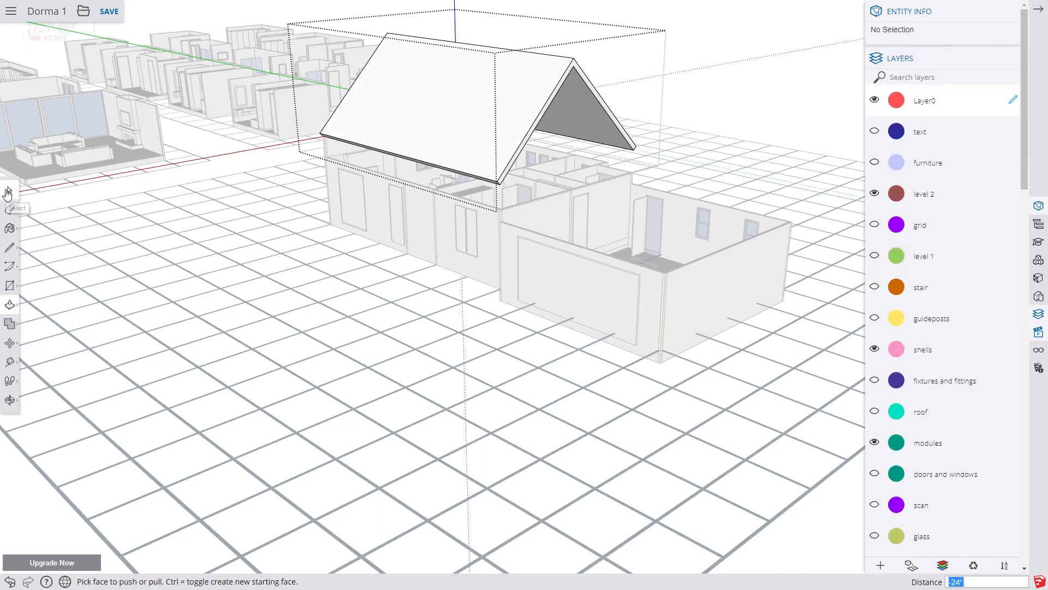
Copy the gable spandrel 12 along the wall top to close the shortened roof end
click(10, 190)
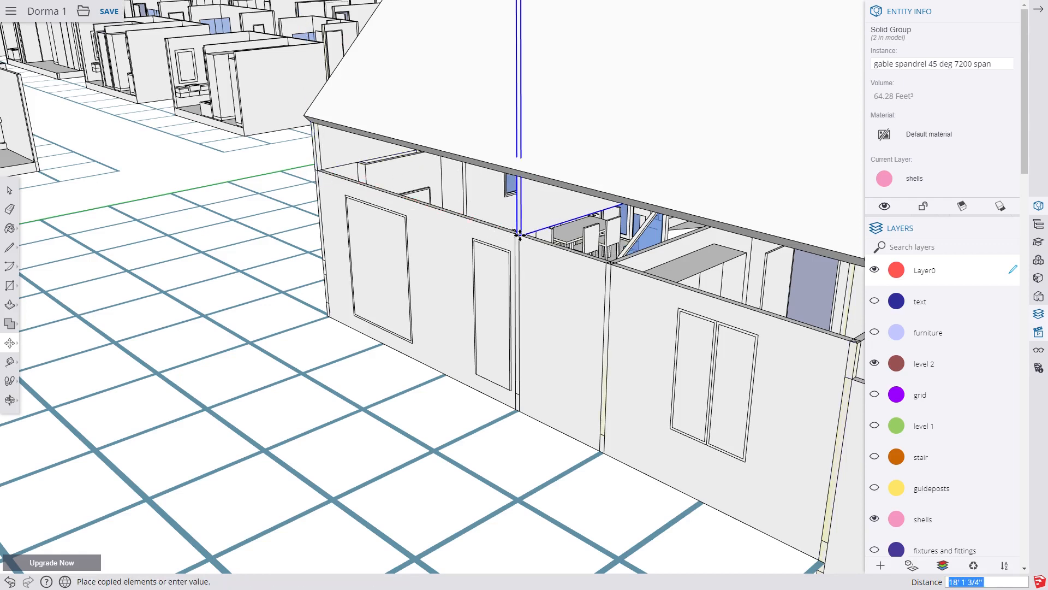
text(12)
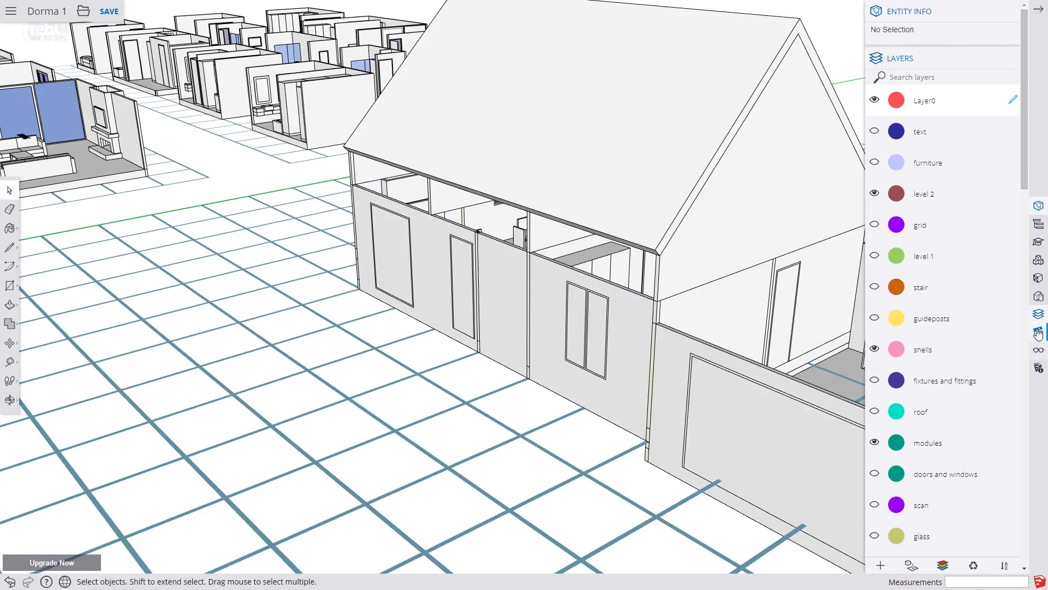
From the Walk n Roof scene, place a dormer on the roof and flip it along Group's Red
click(1038, 331)
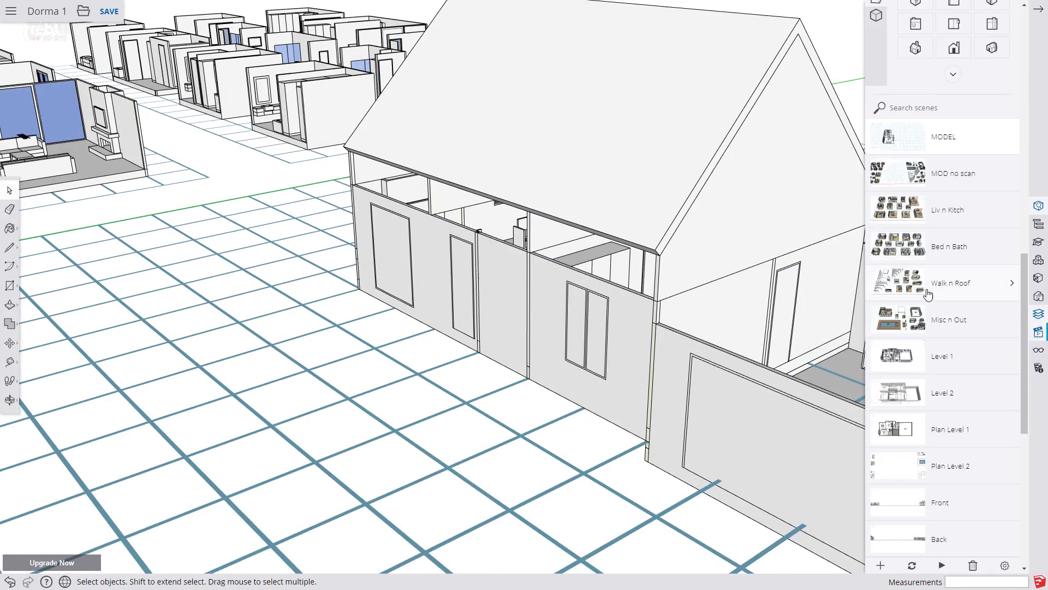
click(949, 282)
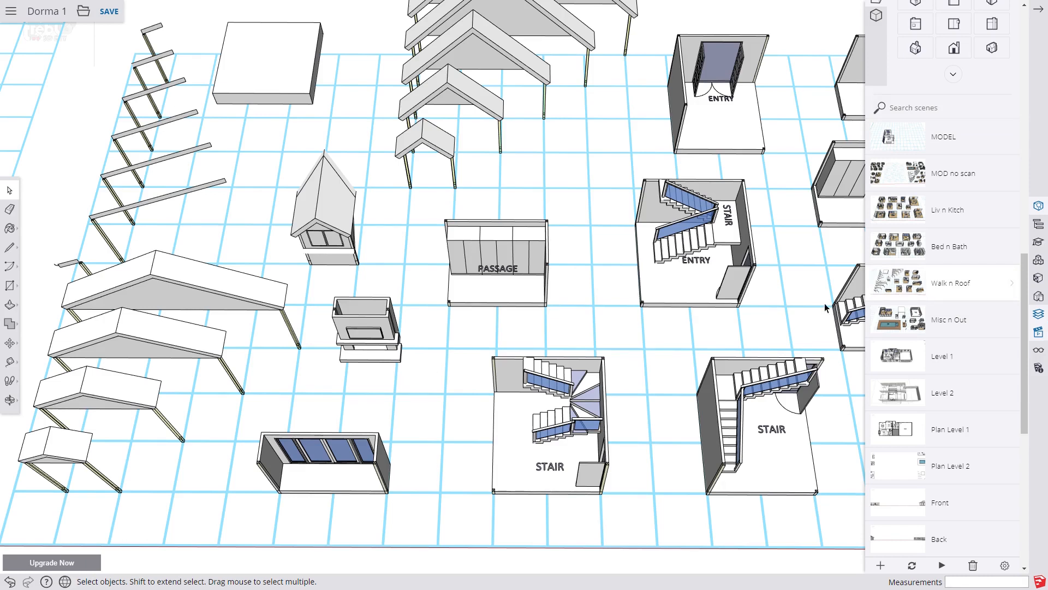
click(325, 214)
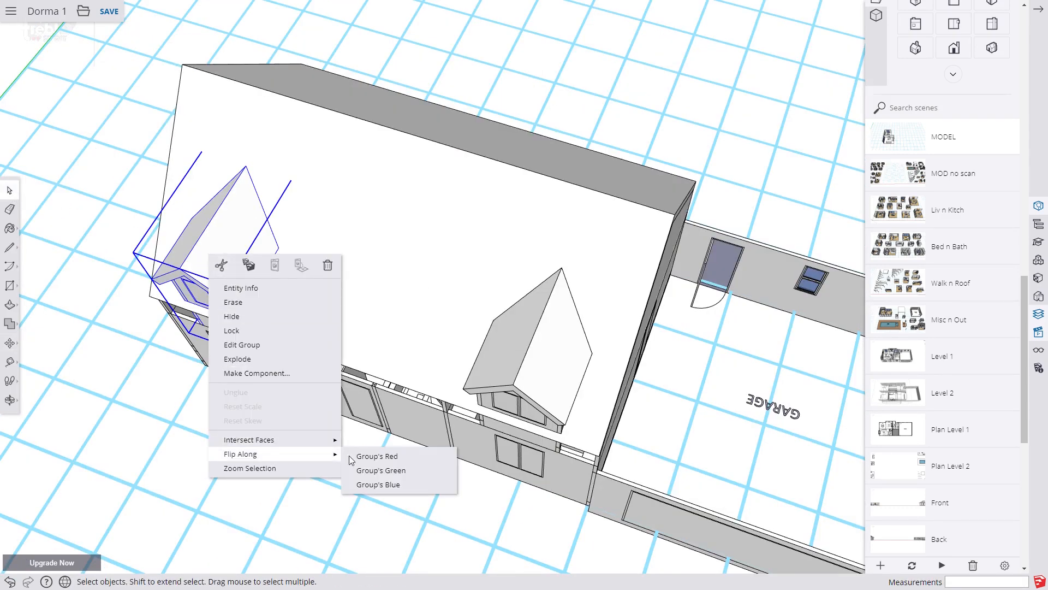
click(378, 455)
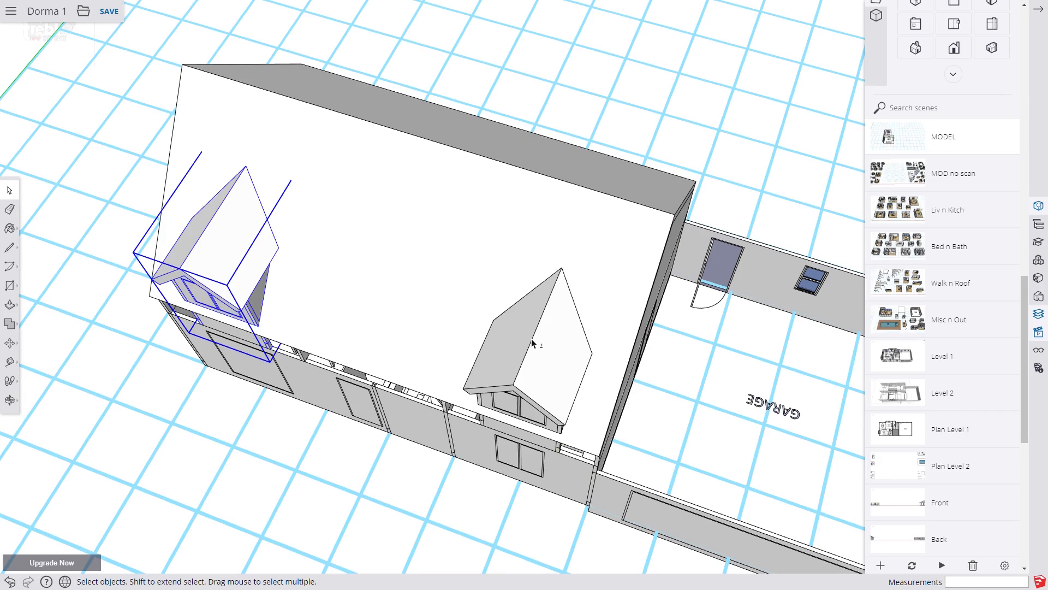
Select both dormers and start rotating them into position on the roof
click(529, 340)
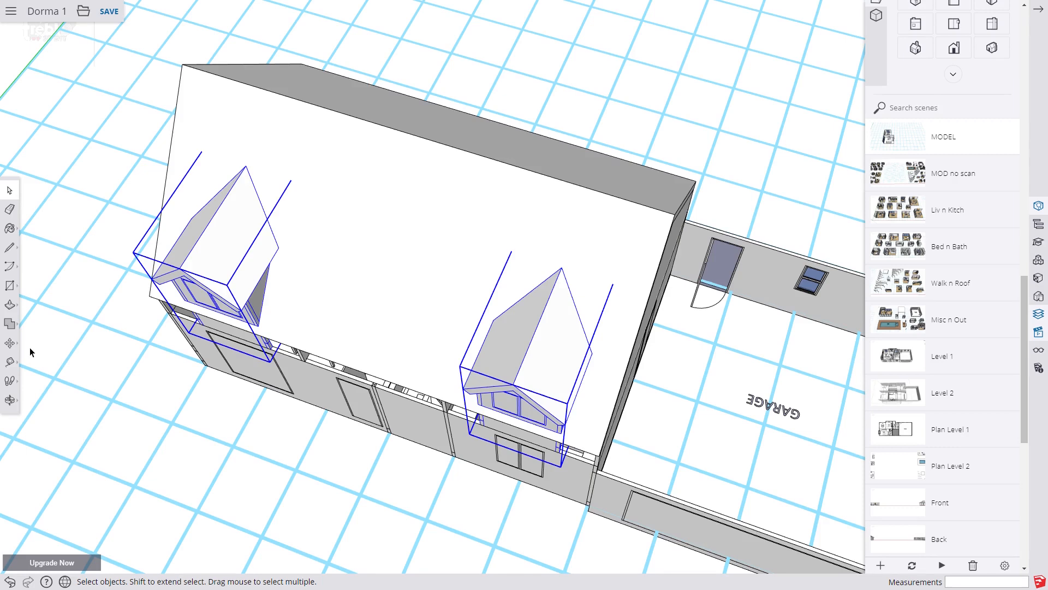
mouse_move(9, 342)
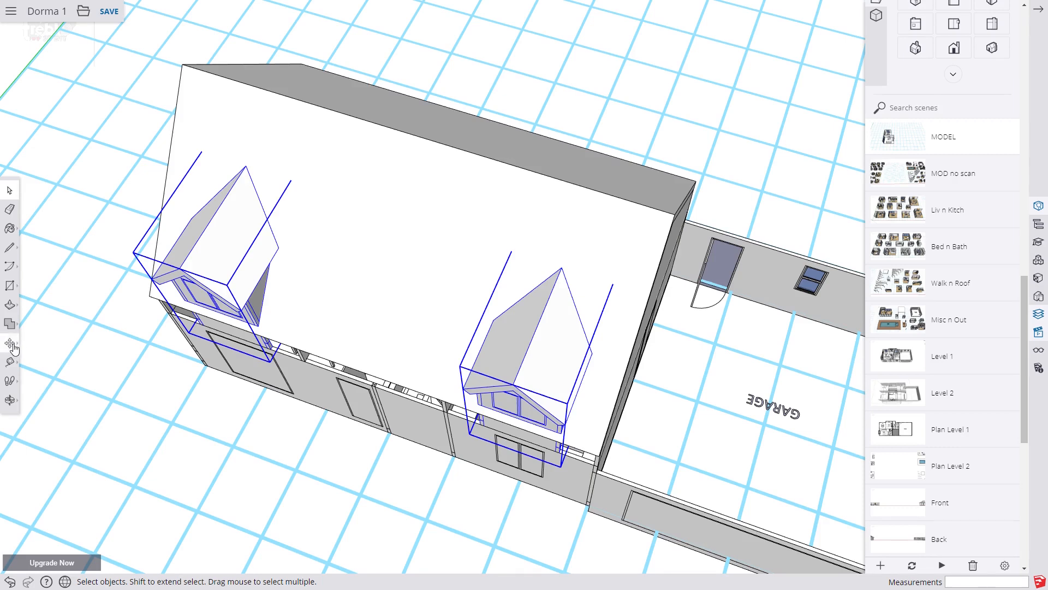
click(10, 343)
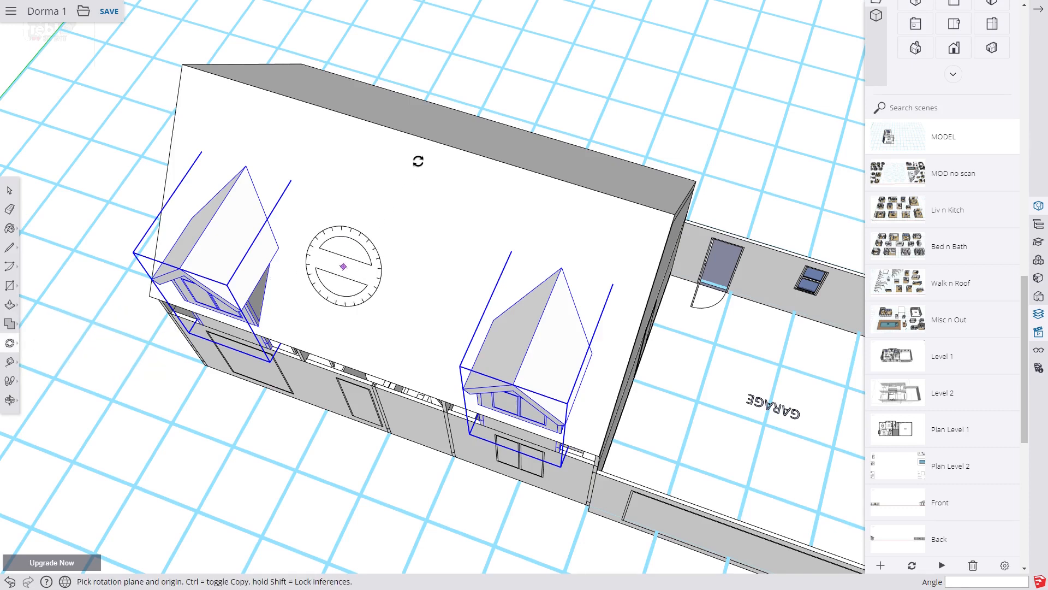
mouse_move(421, 138)
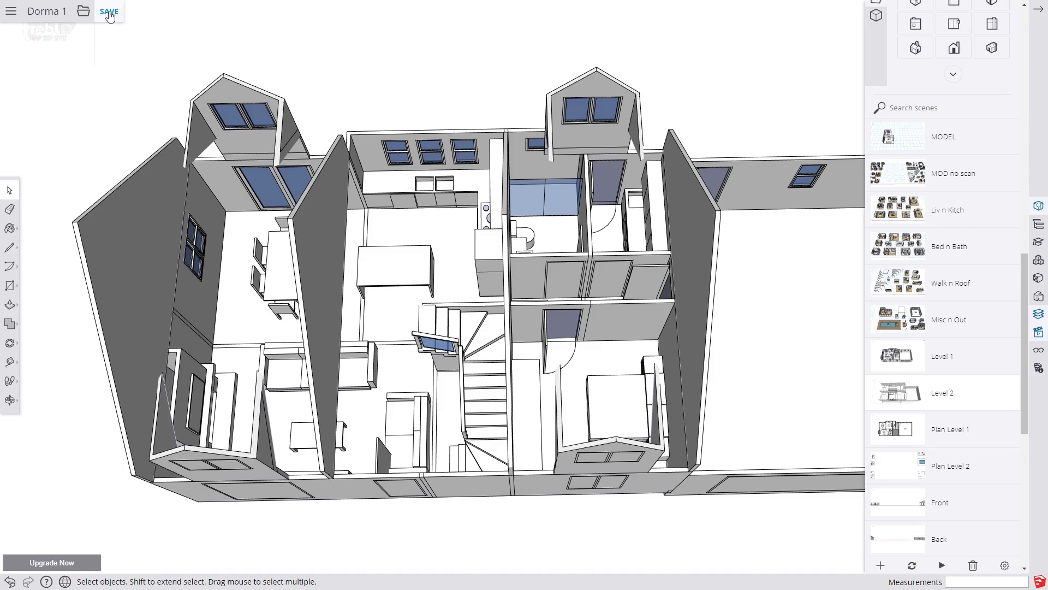
mouse_move(109, 12)
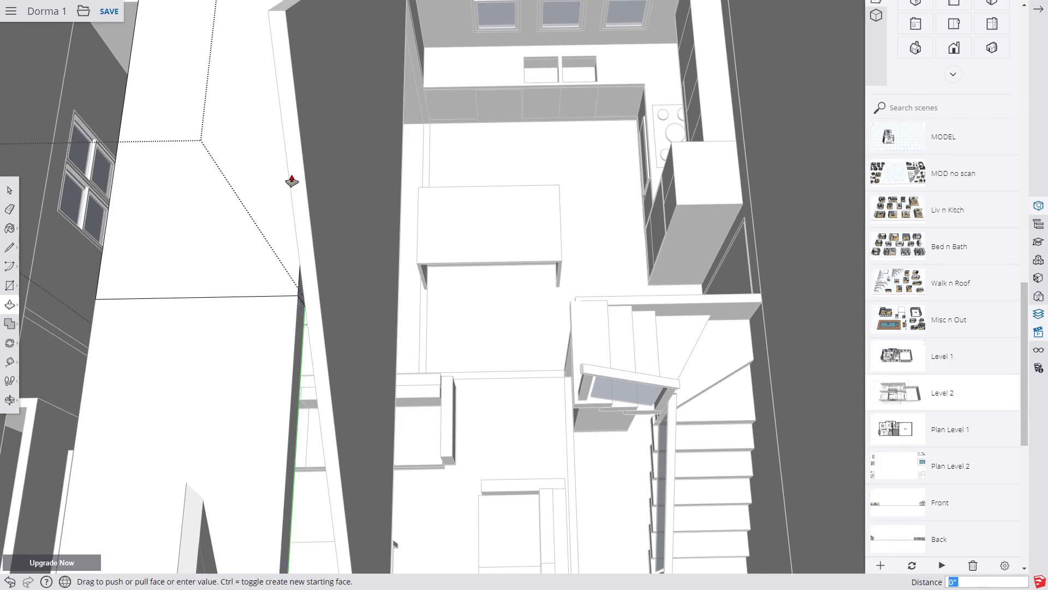
Push the attic floor face across to the wall and check it from another angle
drag(292, 180, 291, 222)
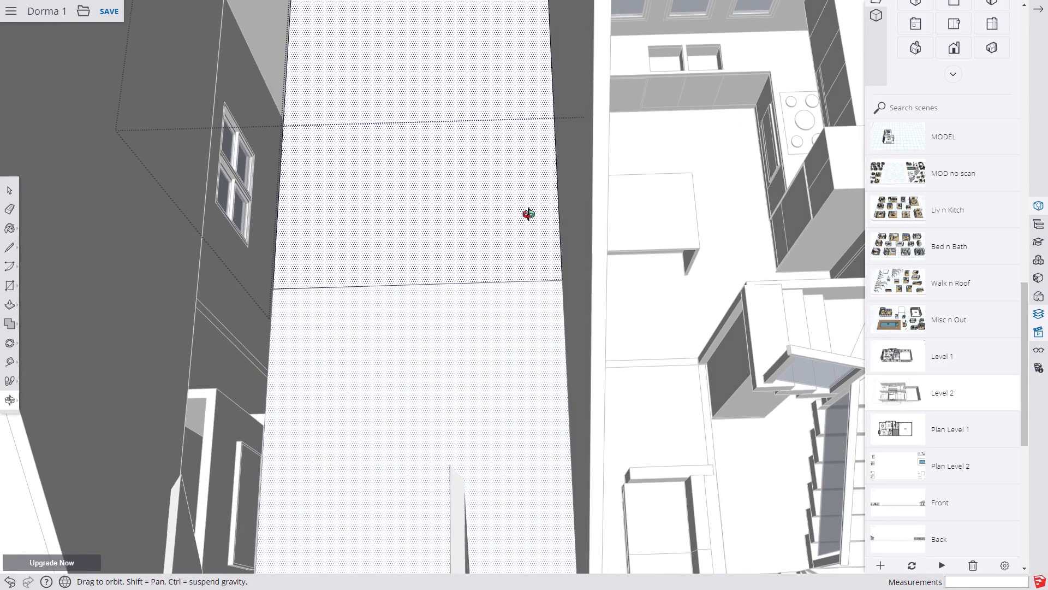
drag(528, 214, 439, 319)
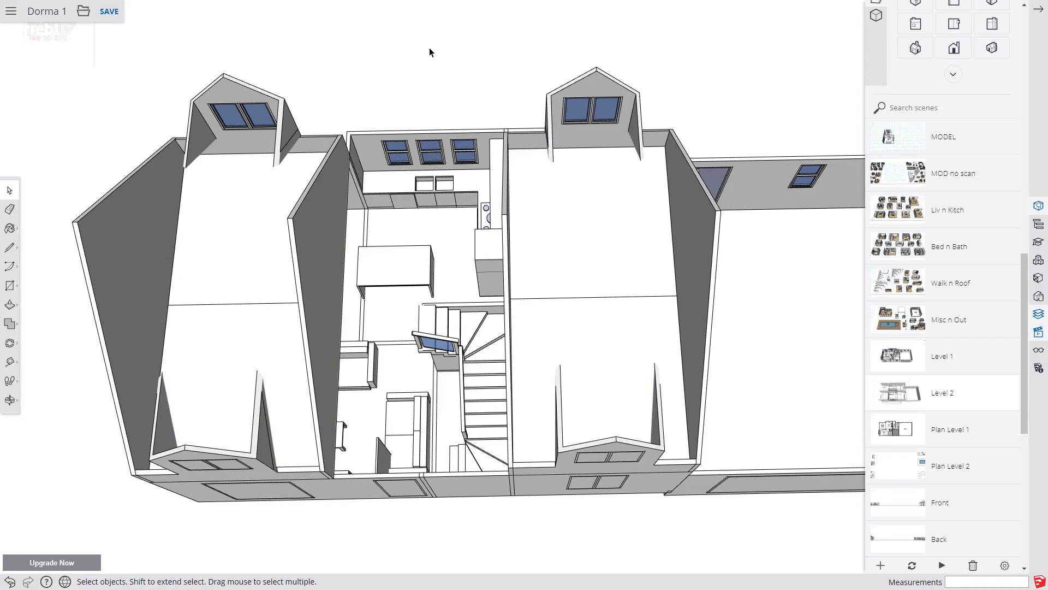
Push-pull the sloped face beside the stairwell into an internal attic wall
click(315, 302)
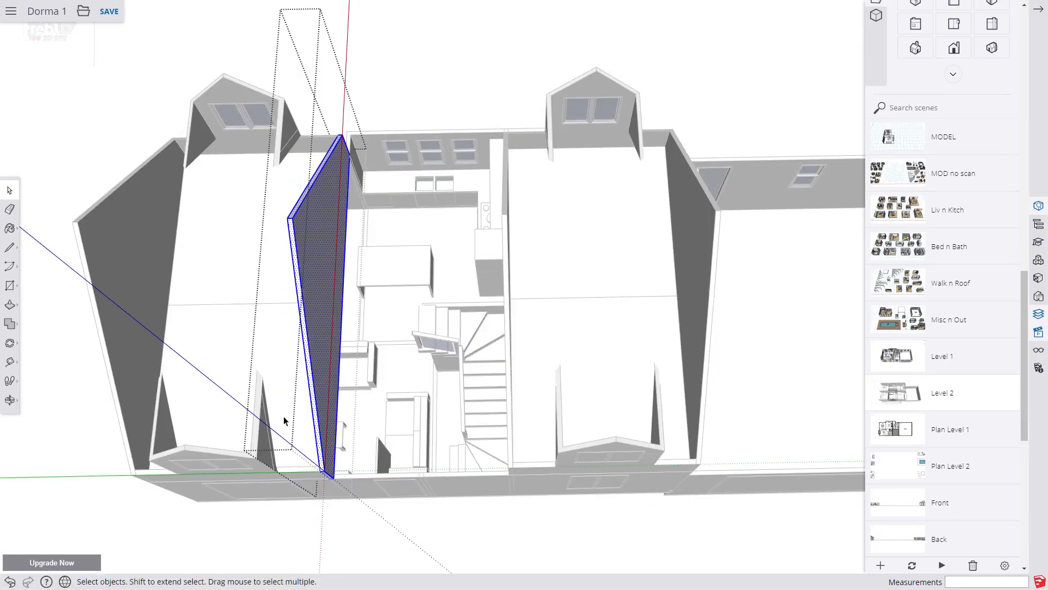
click(11, 247)
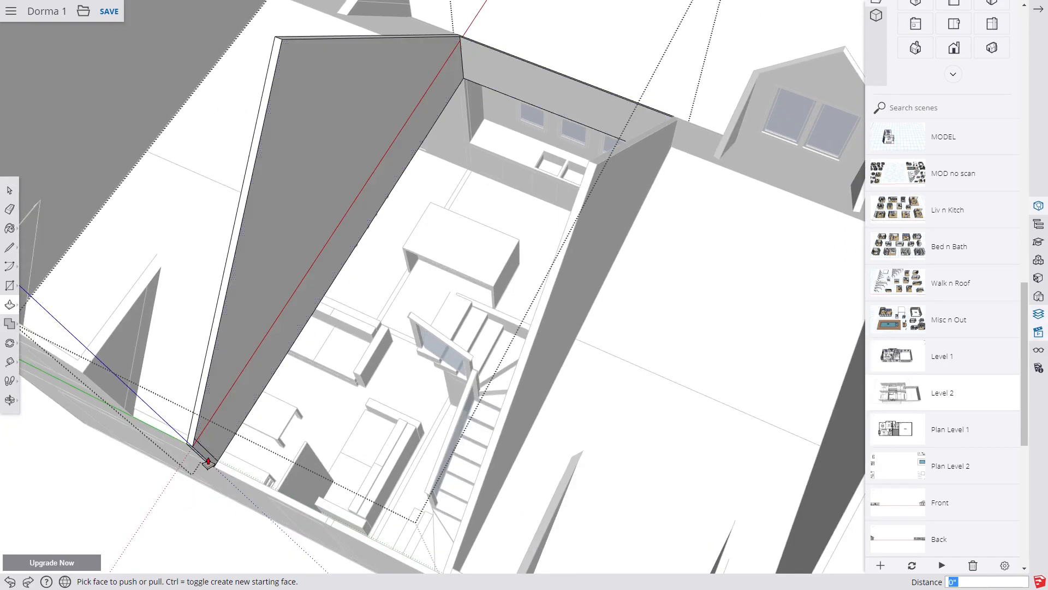
Extend the floor edge over the stairwell and hide the rest of the model
drag(208, 461, 587, 163)
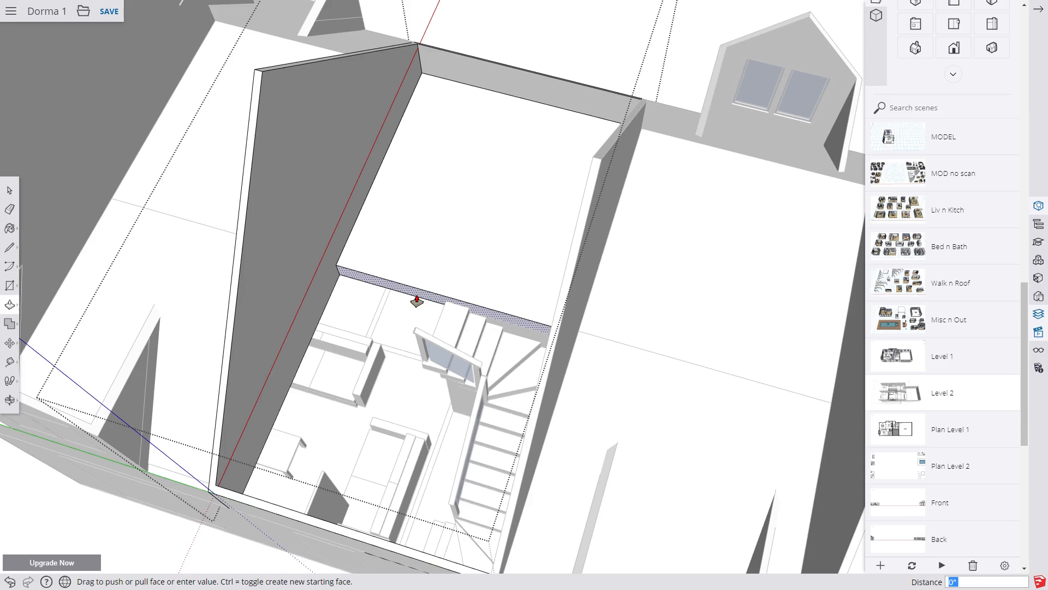
drag(415, 301, 424, 368)
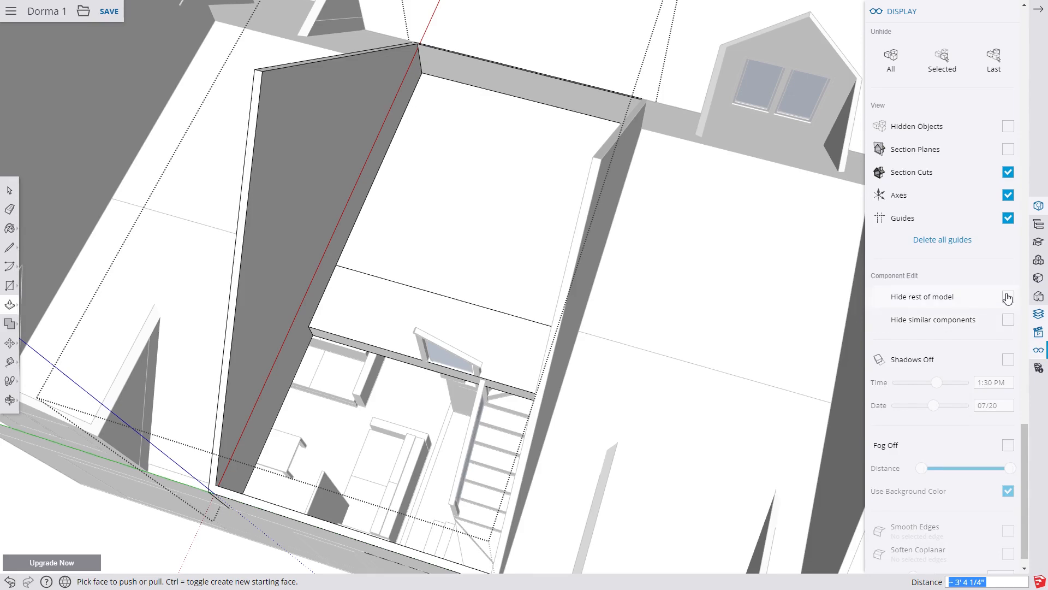
click(1008, 296)
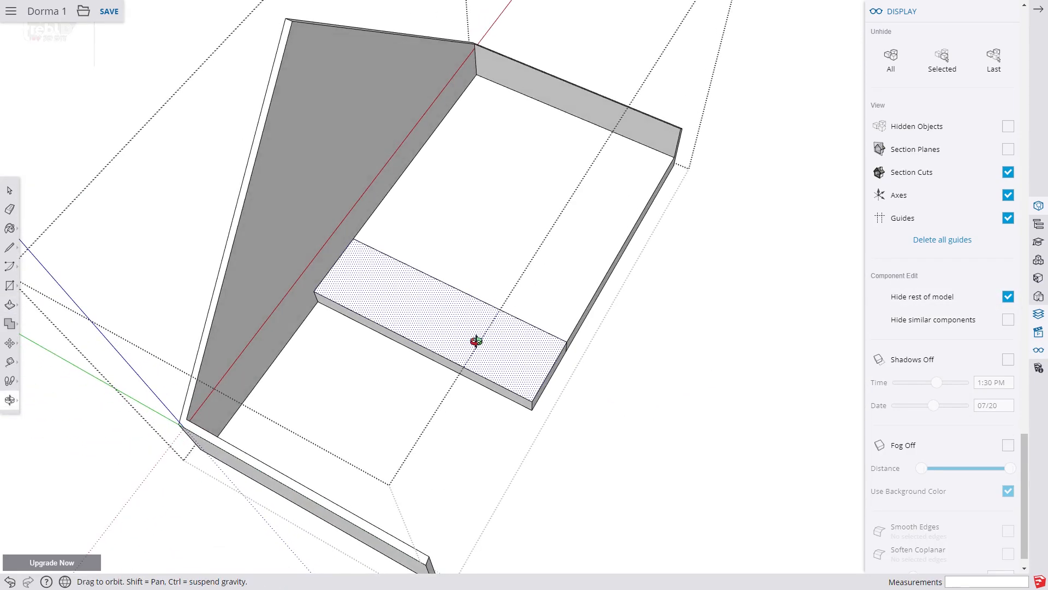
Notch the floor slab for the stair opening, unhide the model and raise the wall face
drag(475, 341, 488, 314)
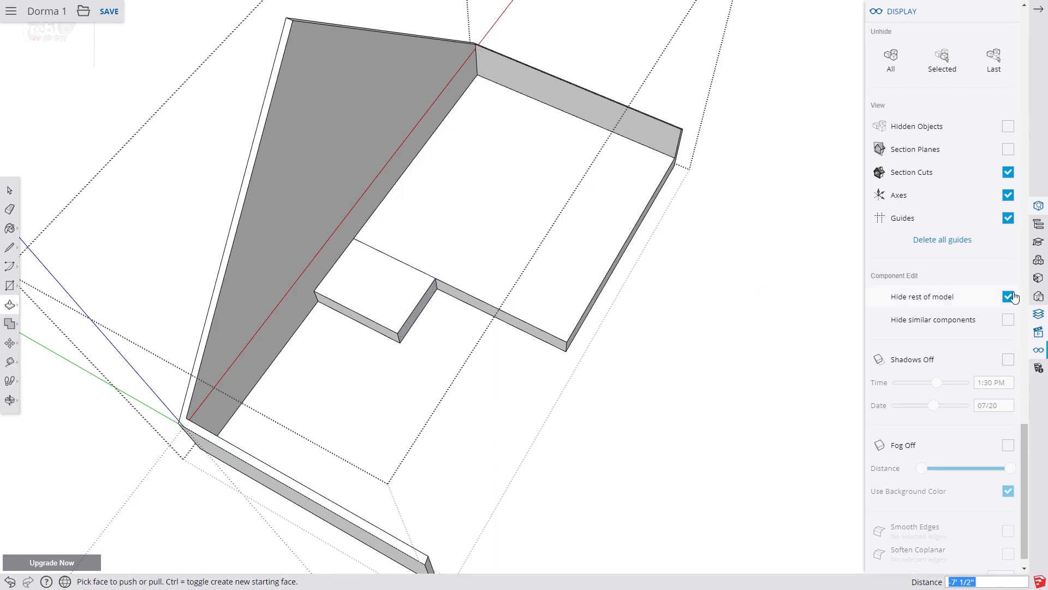
click(1007, 296)
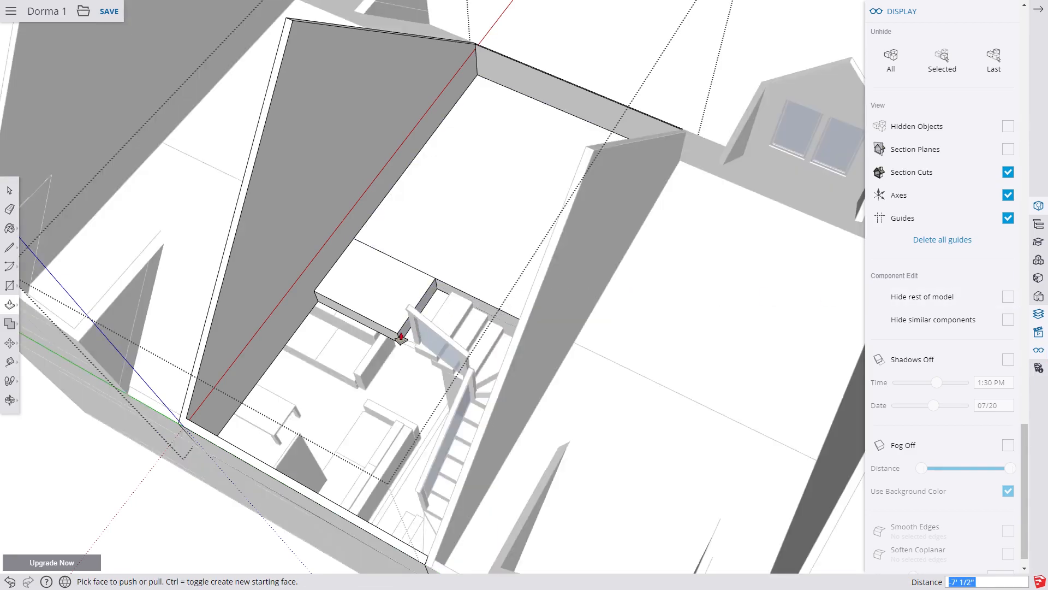
drag(401, 337, 418, 344)
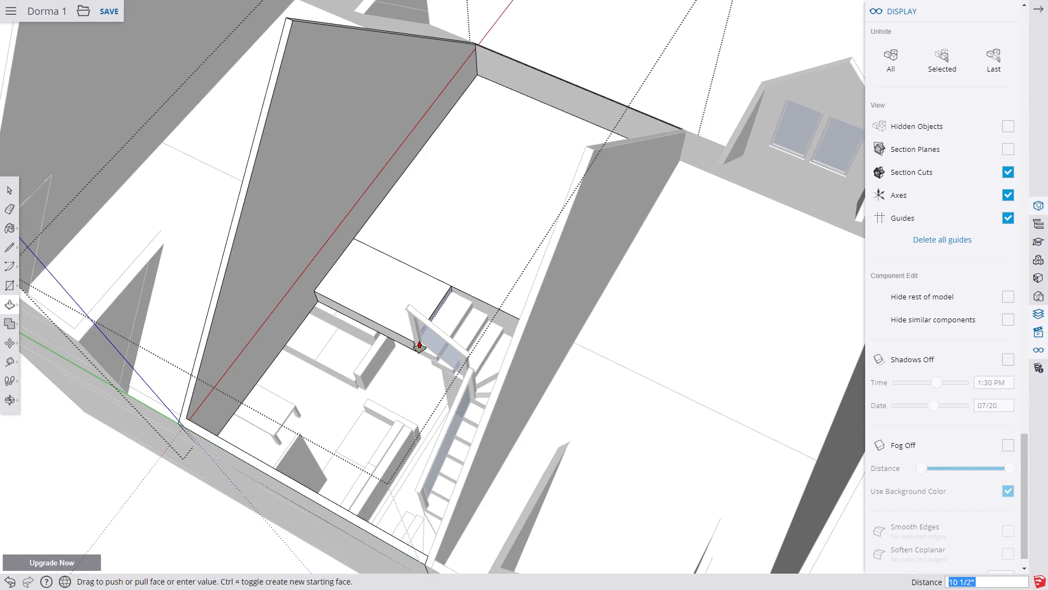
mouse_move(419, 332)
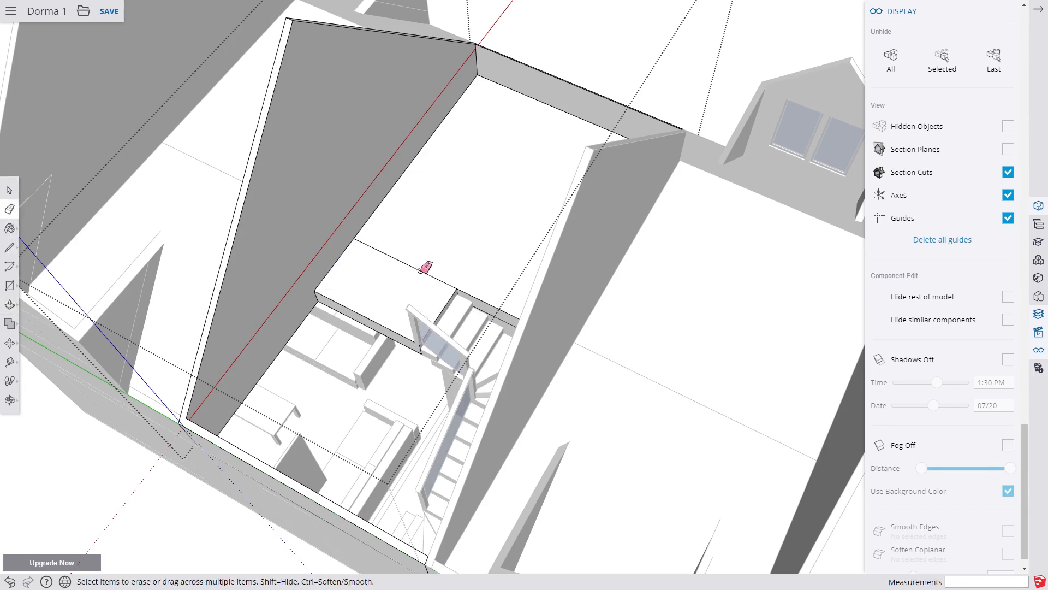
Erase the leftover edge along the top of the raised stairwell wall
click(1038, 331)
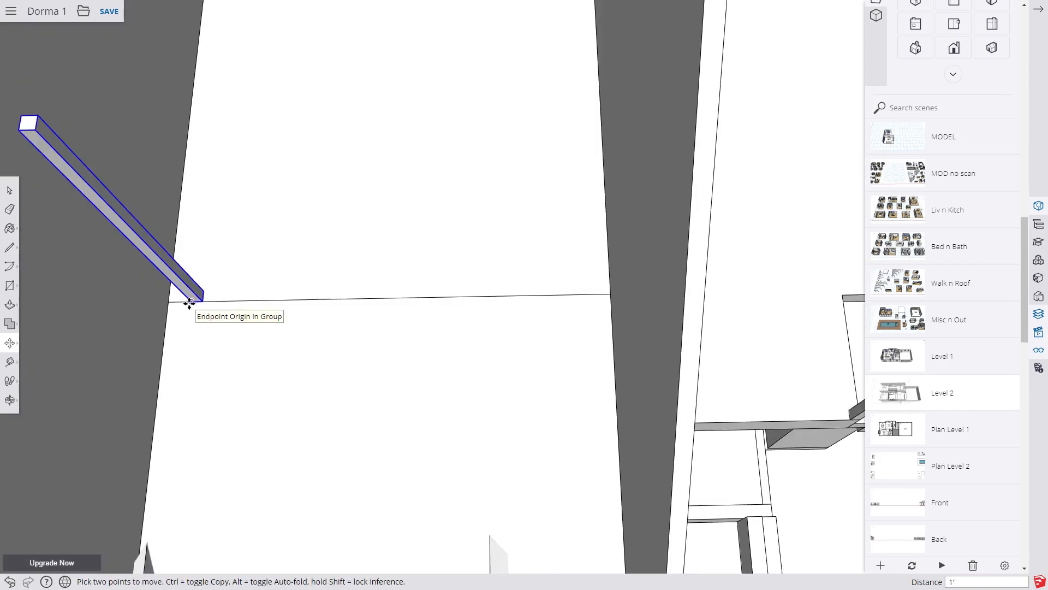
Snap the thin beam's endpoint onto the corner of the sloped and internal walls
drag(190, 301, 160, 303)
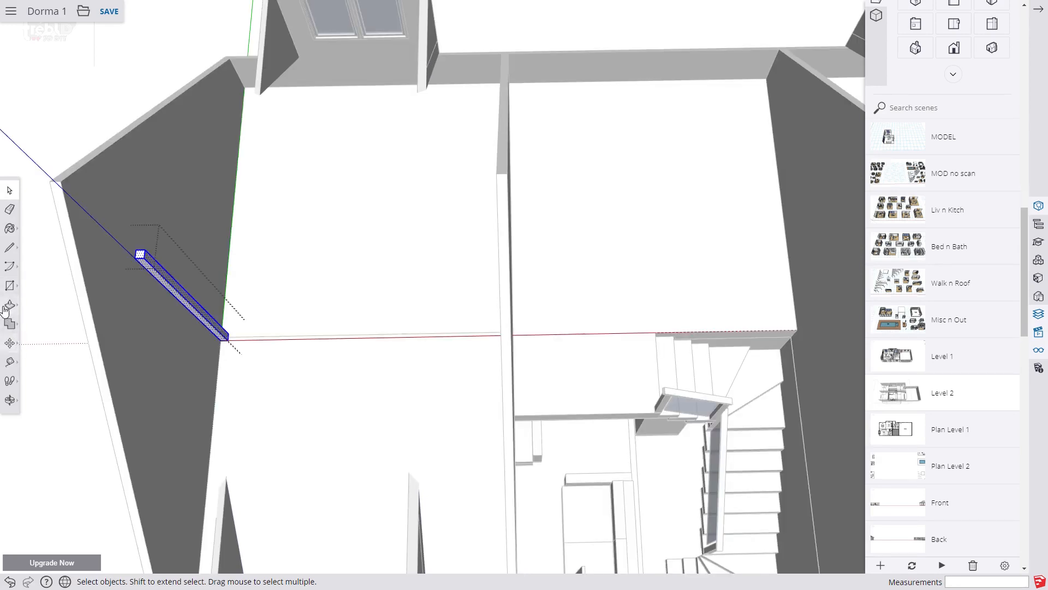
click(10, 304)
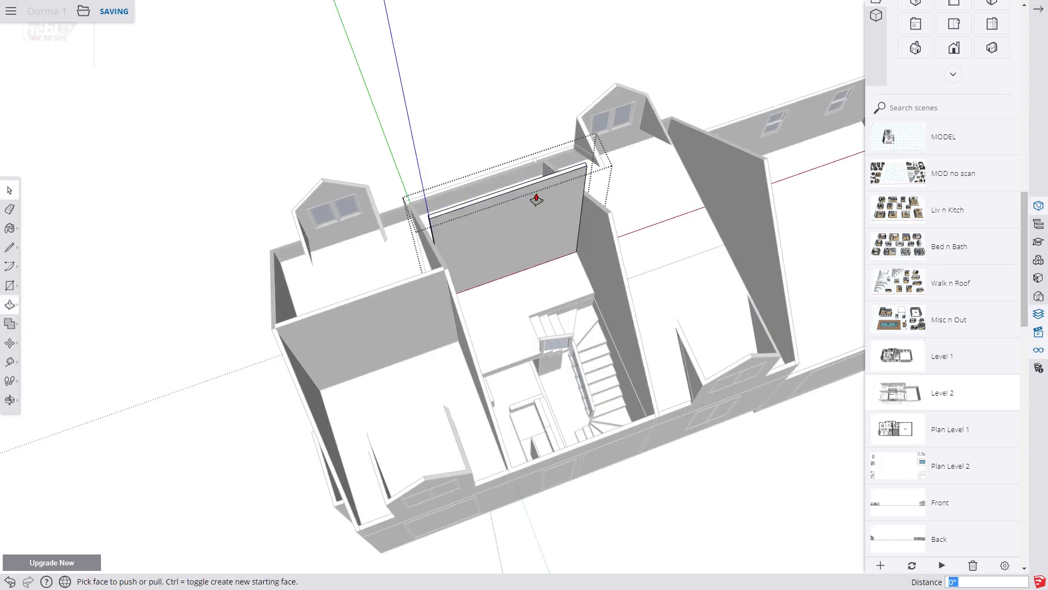
Push the rear internal wall's top face up to full attic height
drag(535, 199, 582, 189)
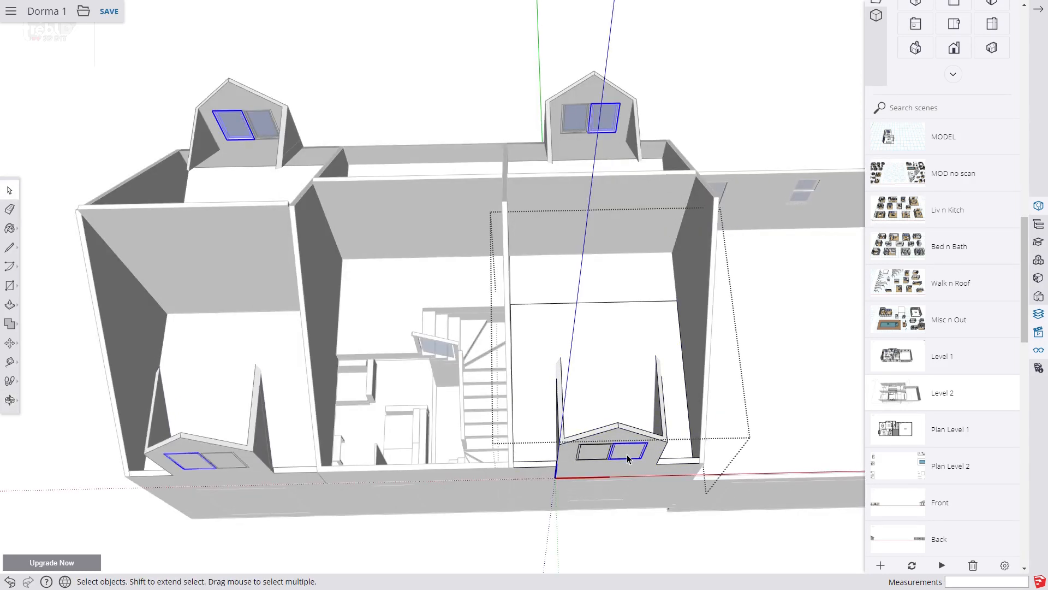
Bring up the context options for the four selected dormer windows
right_click(626, 458)
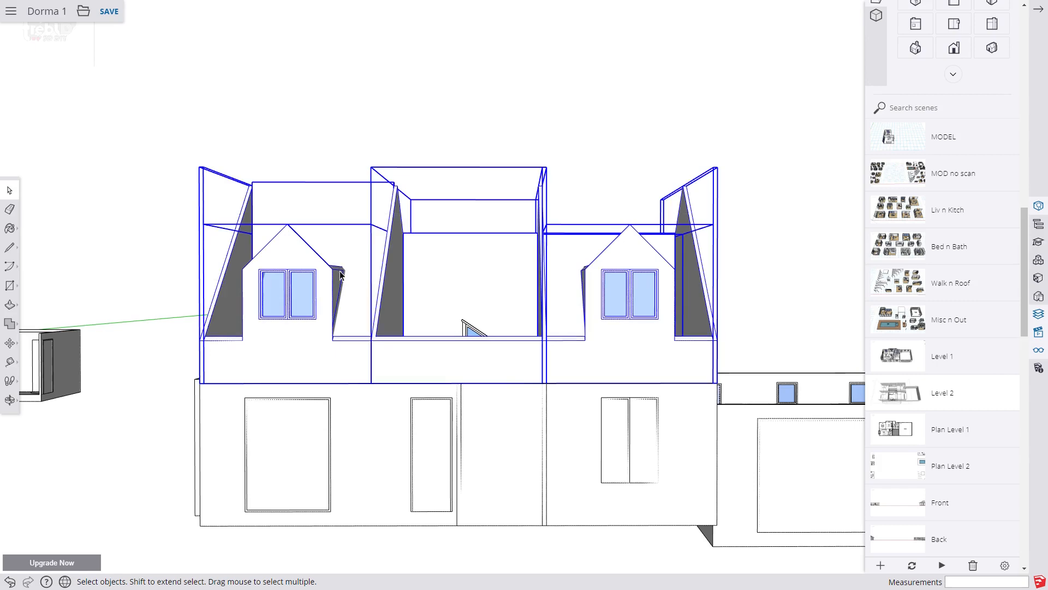
mouse_move(514, 226)
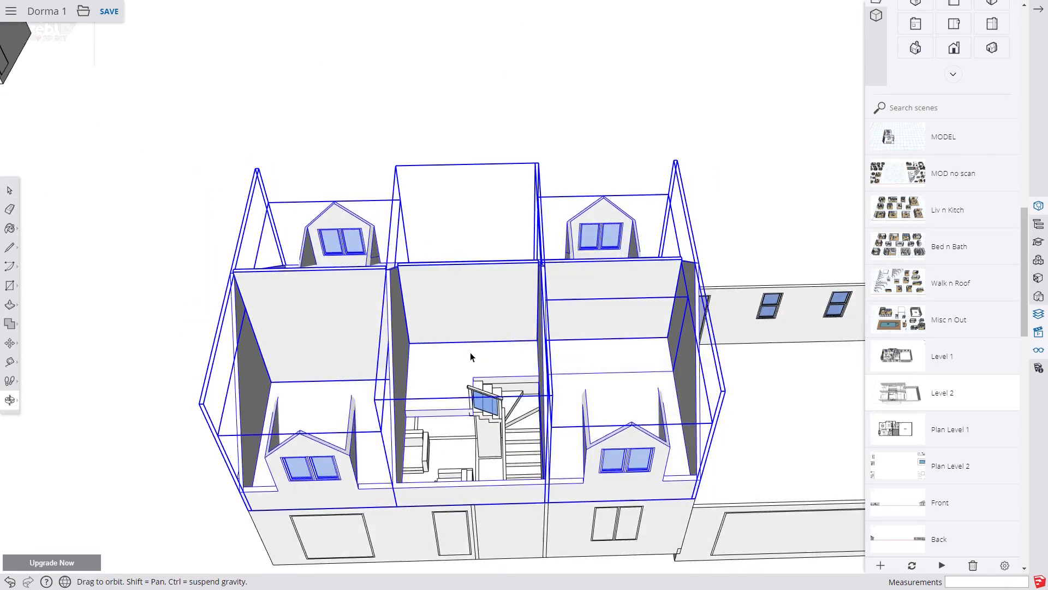
Make the selected attic shell pieces and dormers into one group and check its layer in Entity Info
right_click(472, 359)
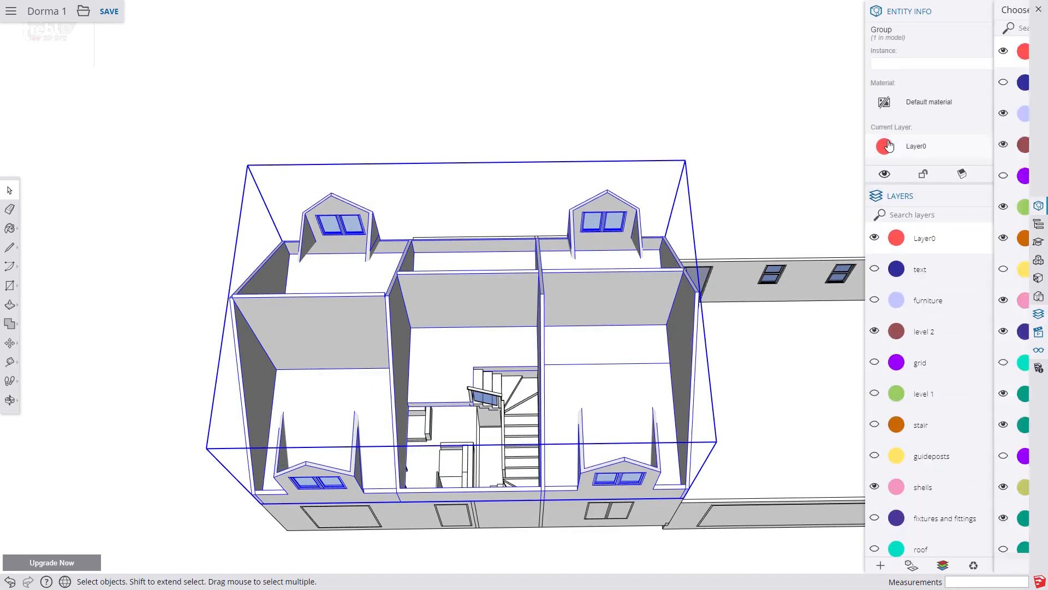
click(888, 145)
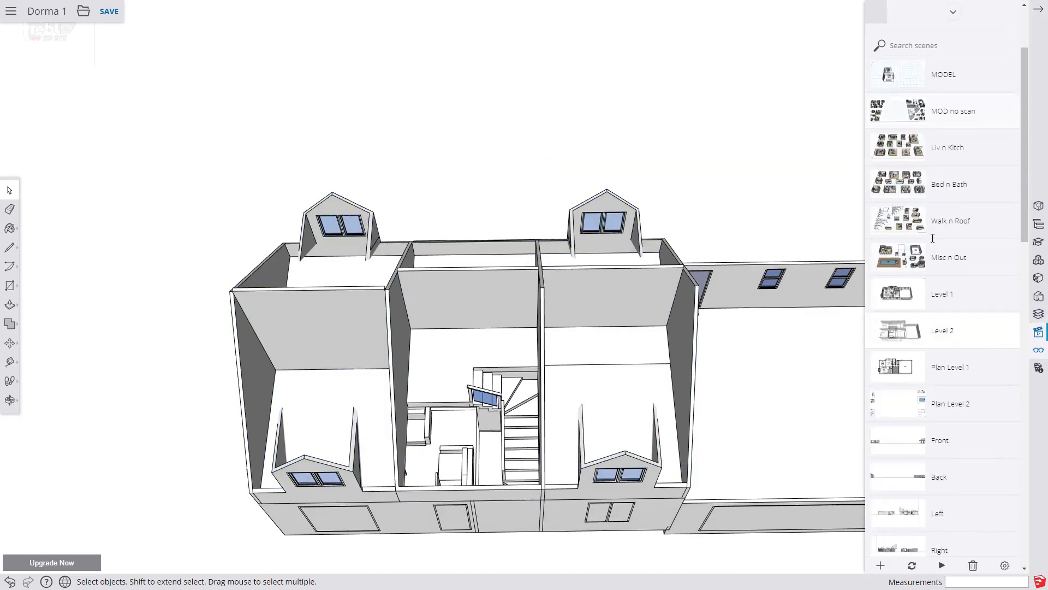
Window-select all the dormer shell components together and bring up their options
scroll(down, 3)
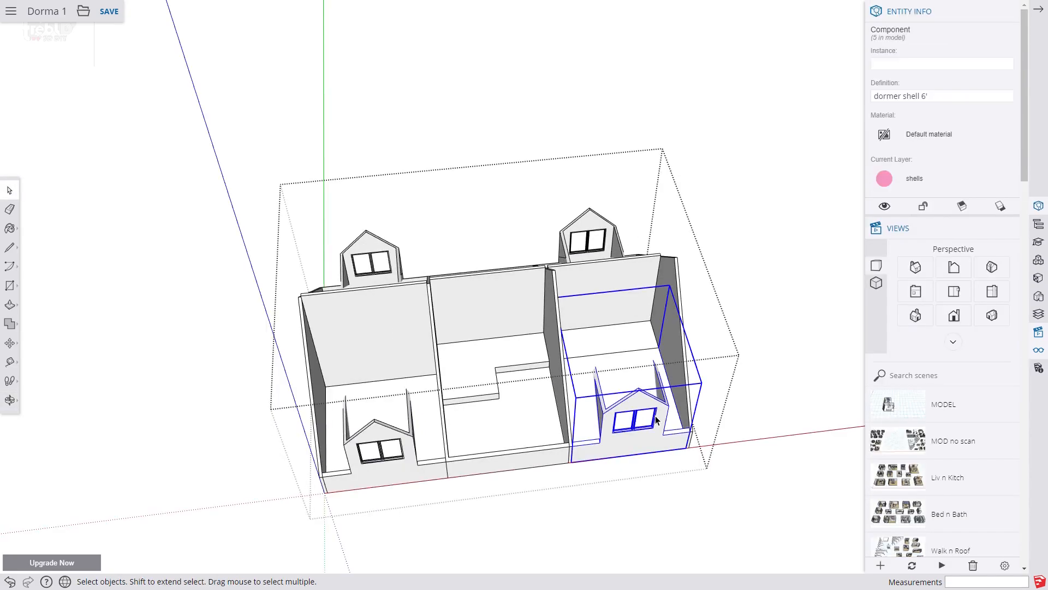
click(1039, 313)
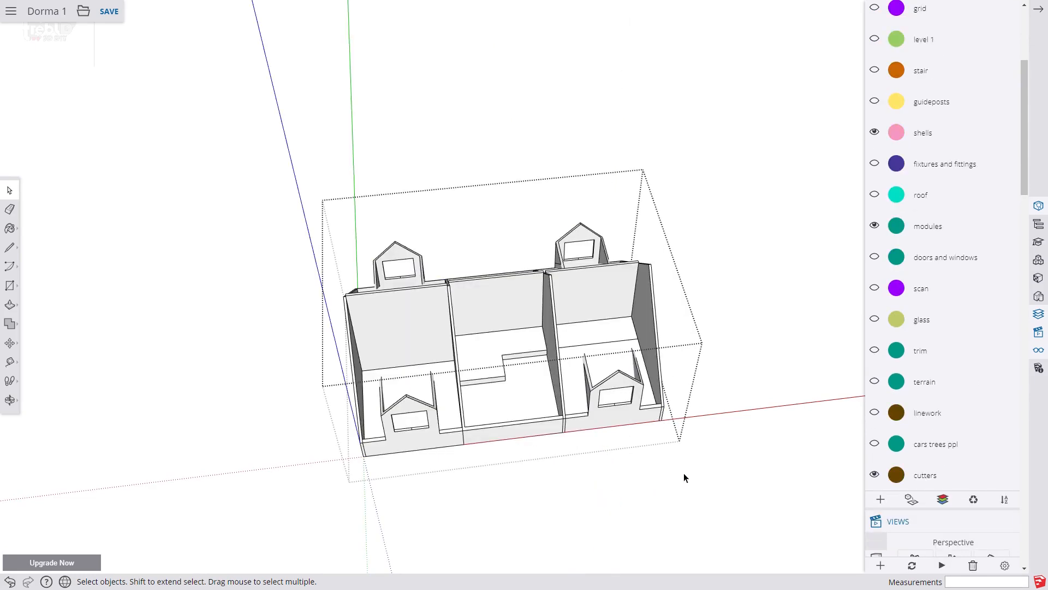
drag(684, 477, 318, 231)
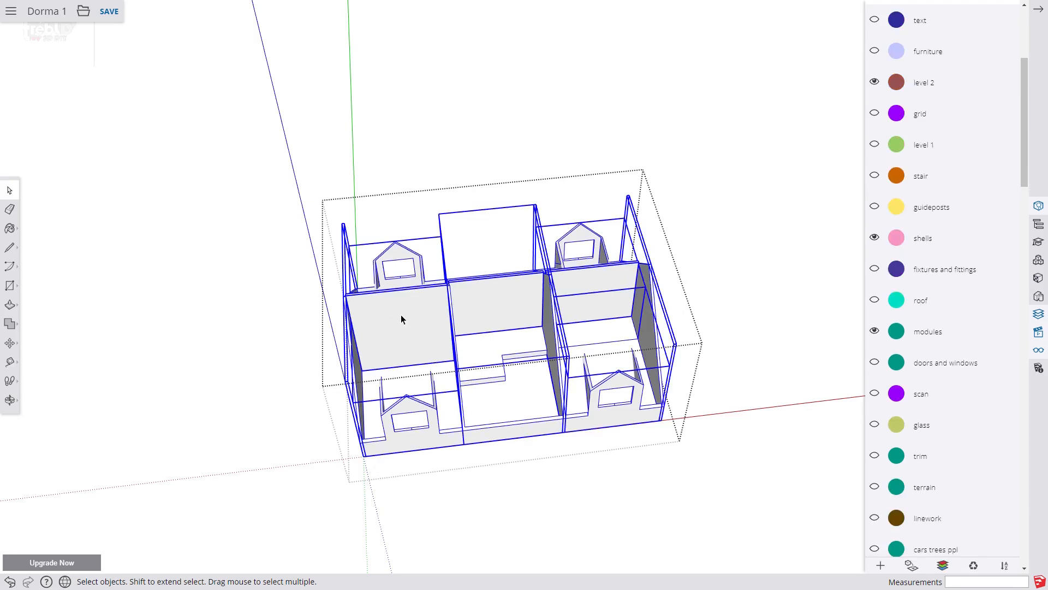
right_click(401, 319)
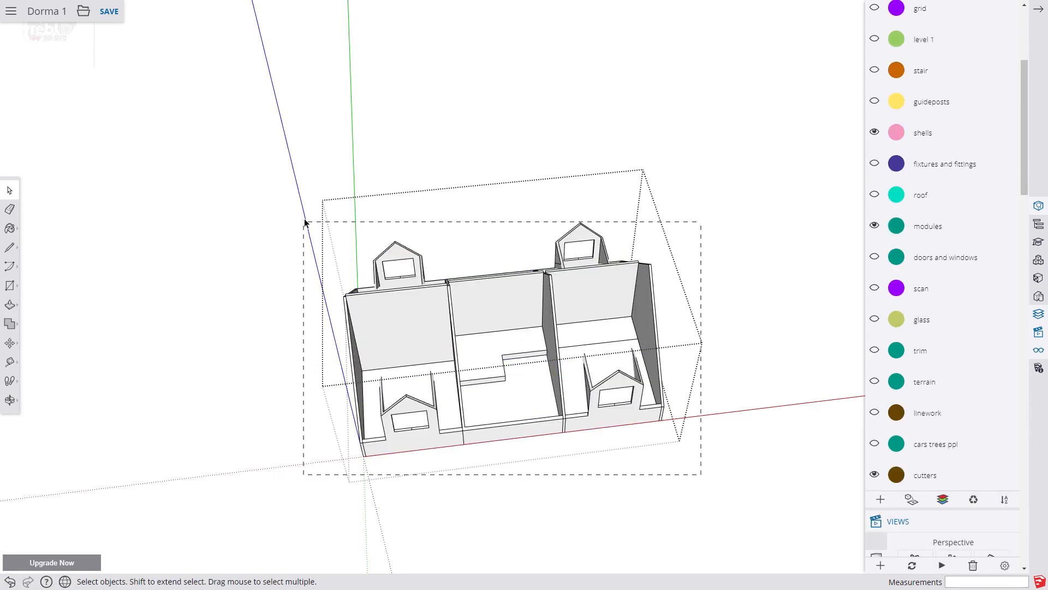
Group the whole shell and confirm the new group sits on Layer0 in Entity Info
right_click(508, 315)
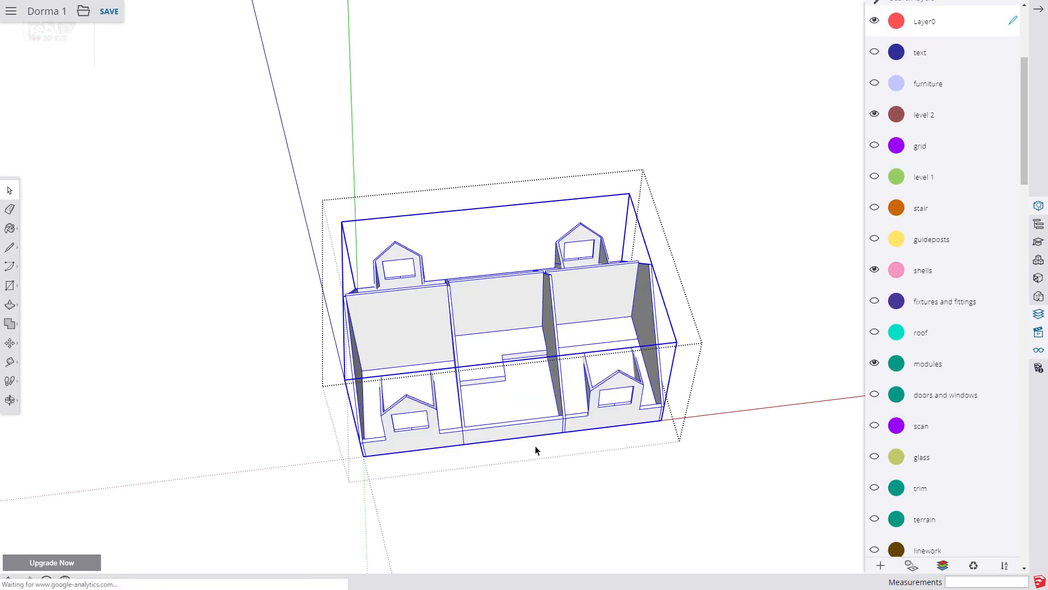
click(1039, 205)
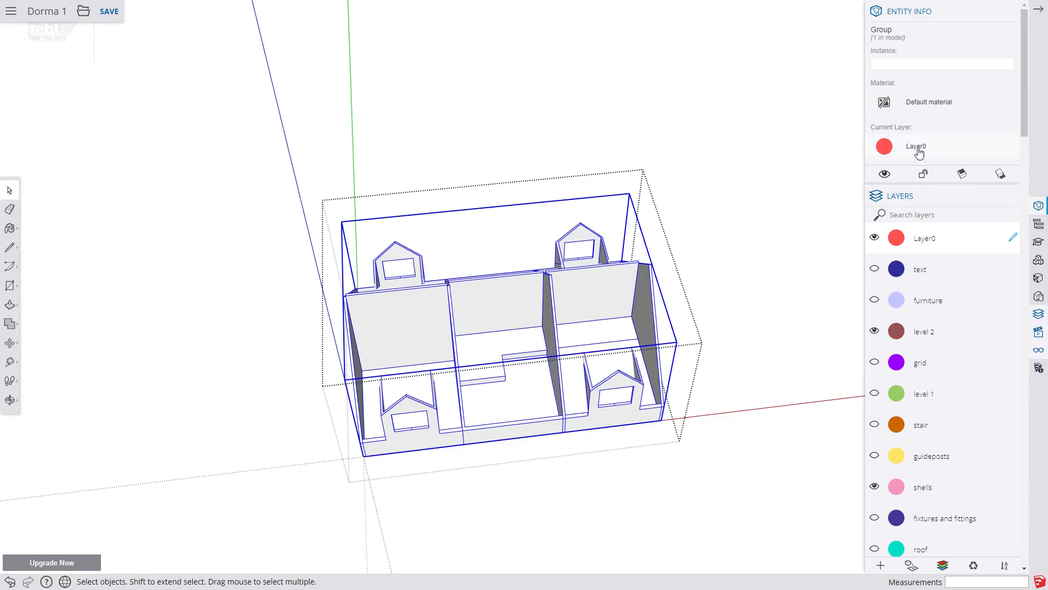
click(916, 146)
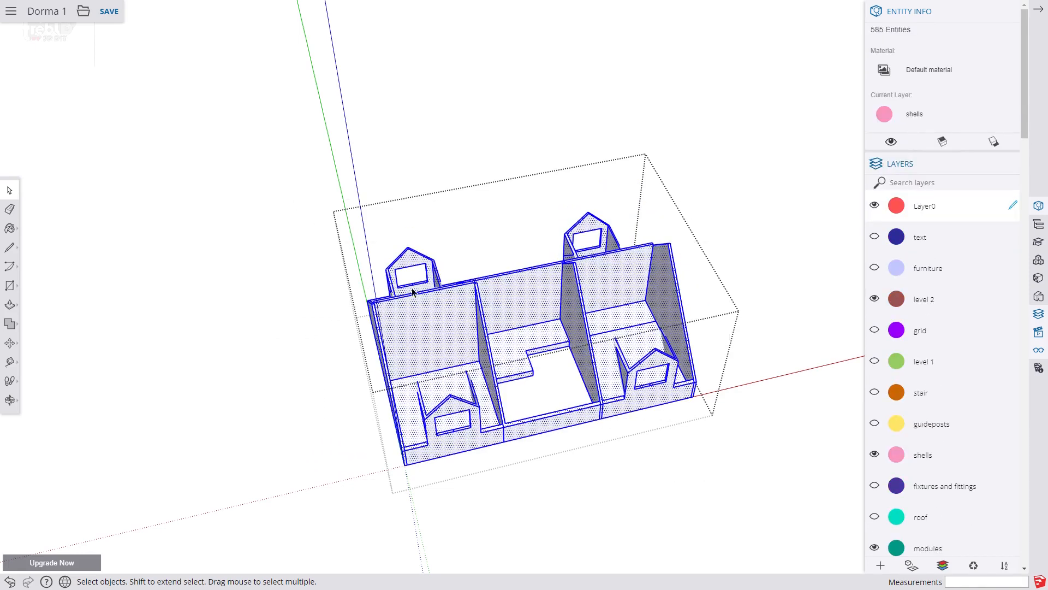
Bring up grouping options for the 585 selected shells-layer pieces
right_click(413, 292)
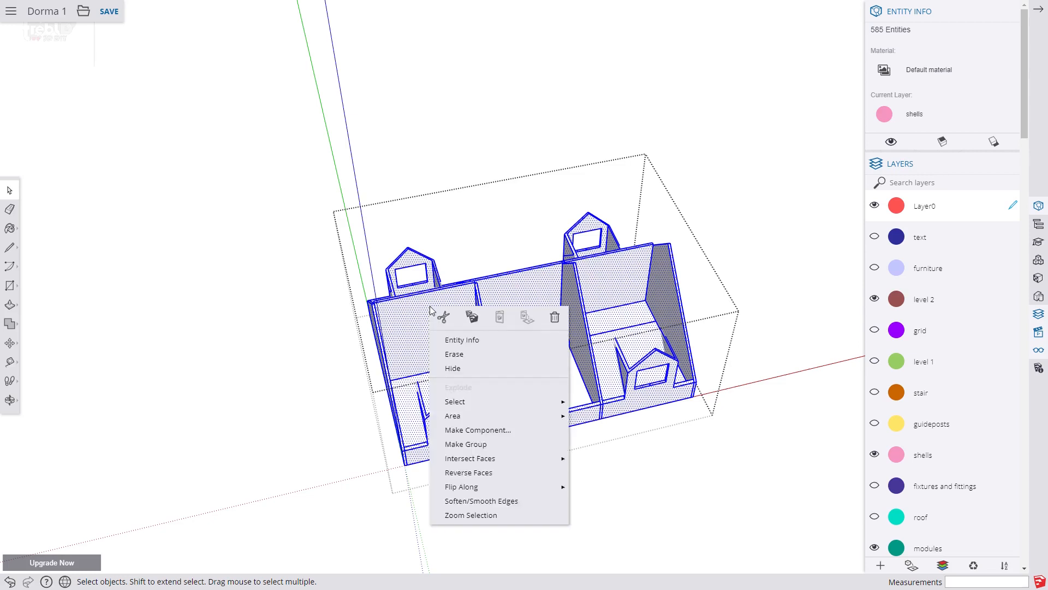
mouse_move(469, 458)
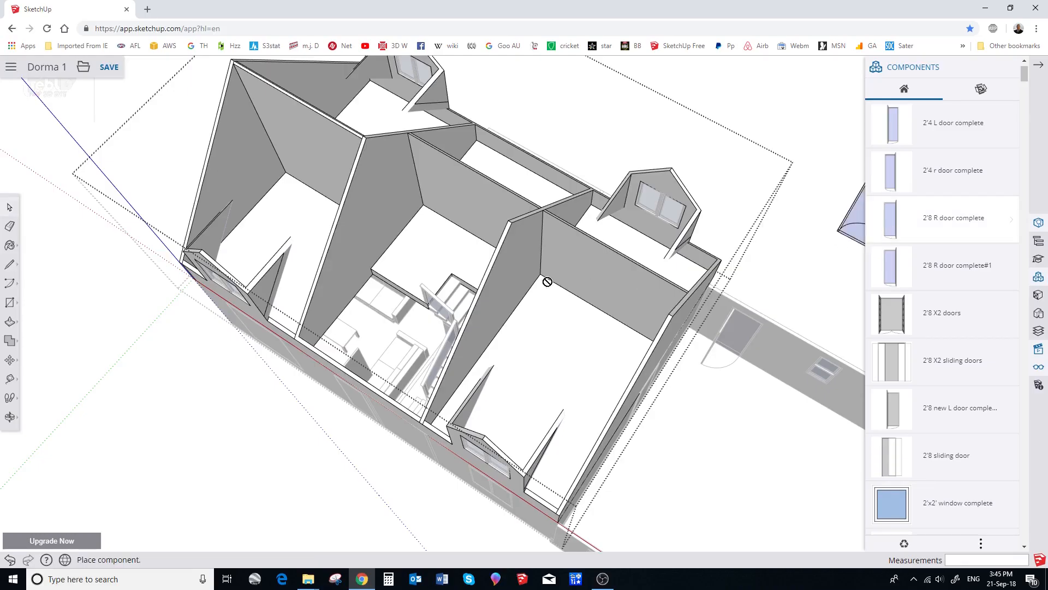
mouse_move(525, 271)
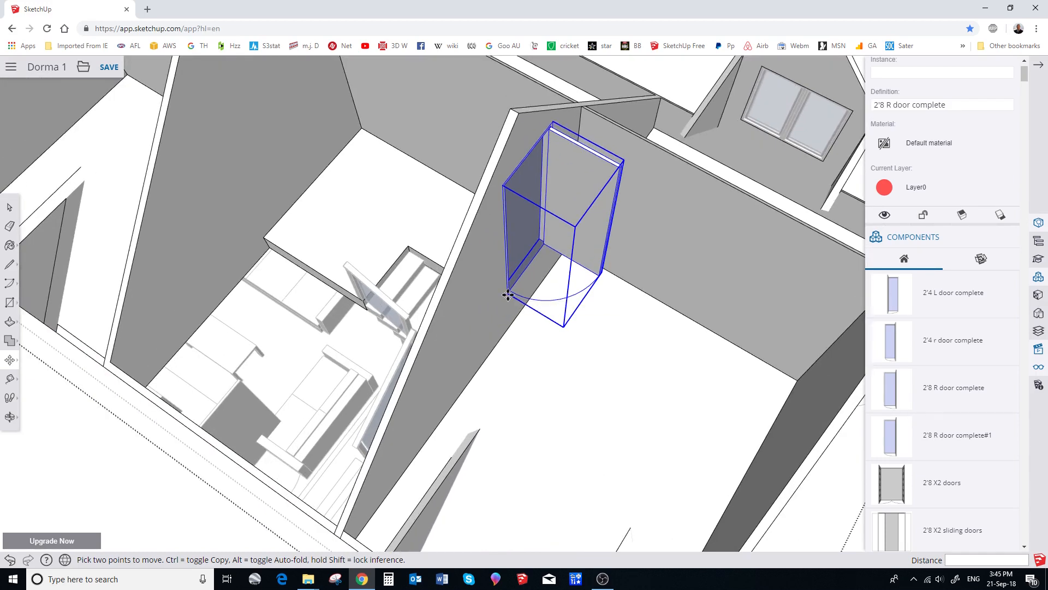
Slide the 2'8 R door complete into the right-hand attic room's internal wall
drag(508, 296, 558, 194)
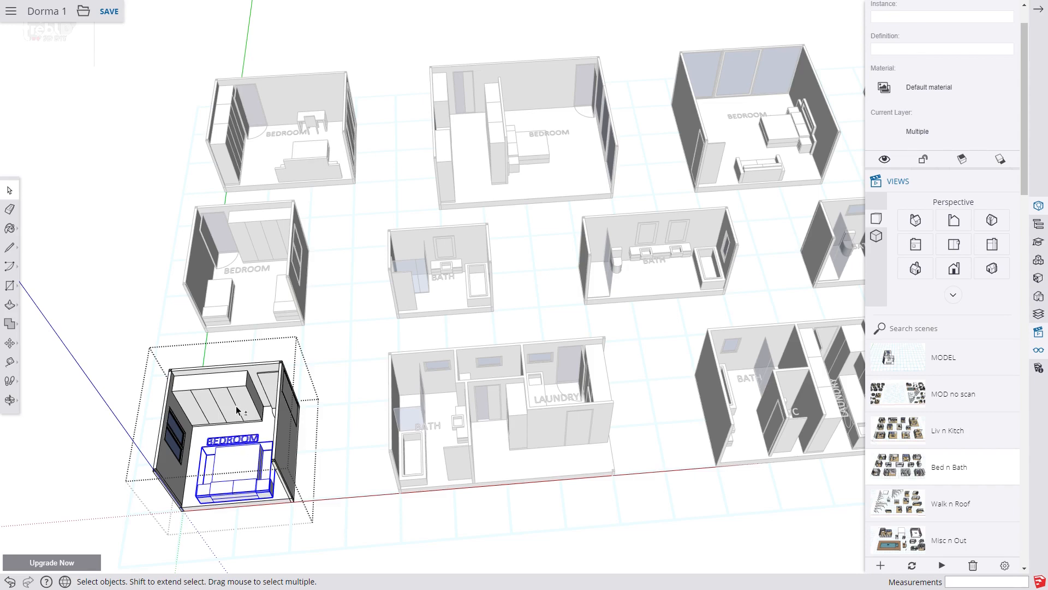
Copy the double bed with bedside tables from the bedroom module, paste it in the left attic room and rotate it to fit
right_click(237, 410)
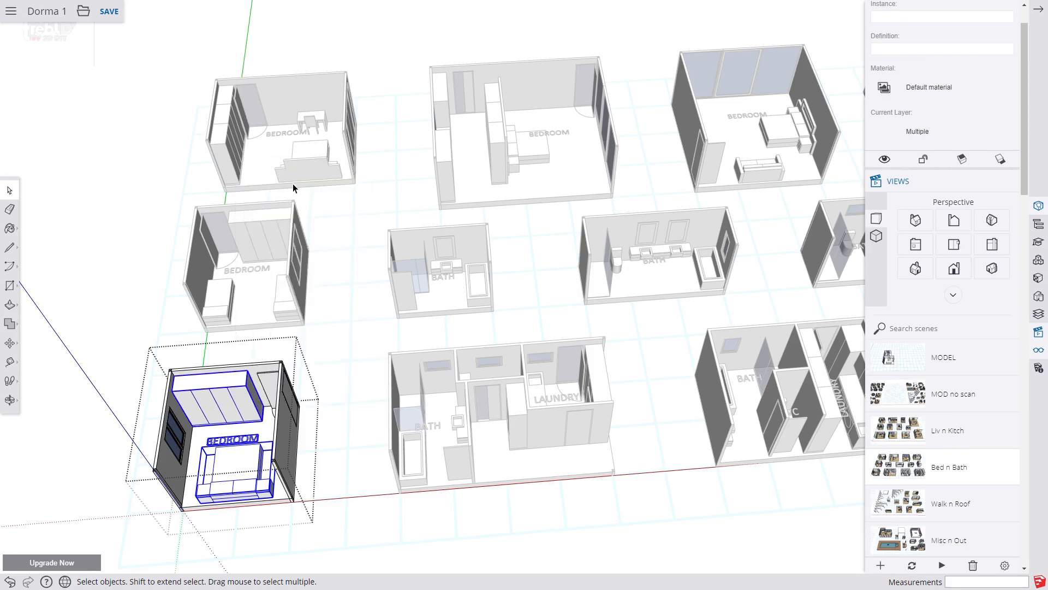
scroll(down, 3)
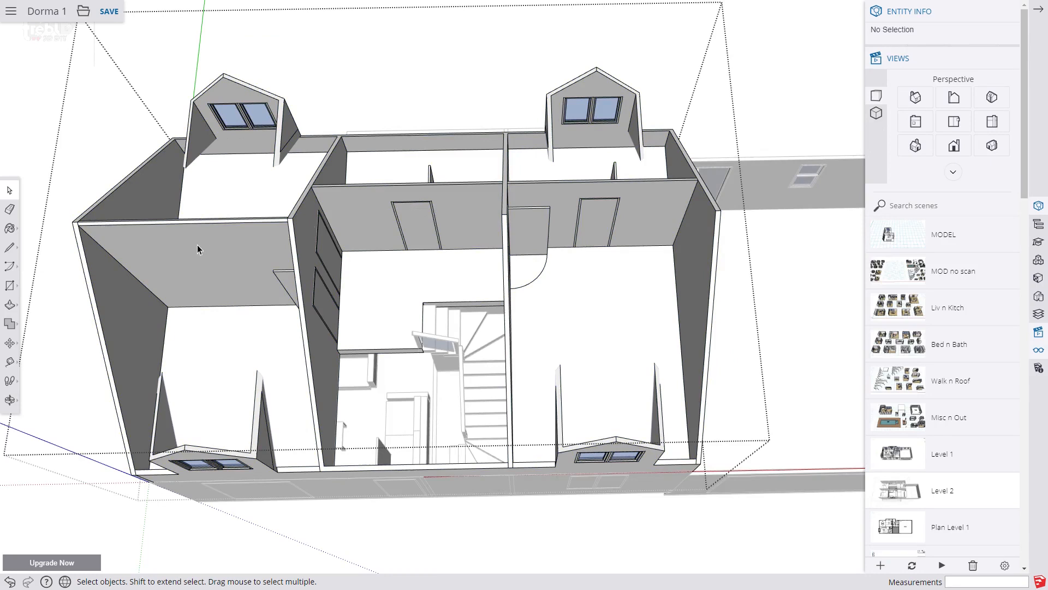
click(300, 358)
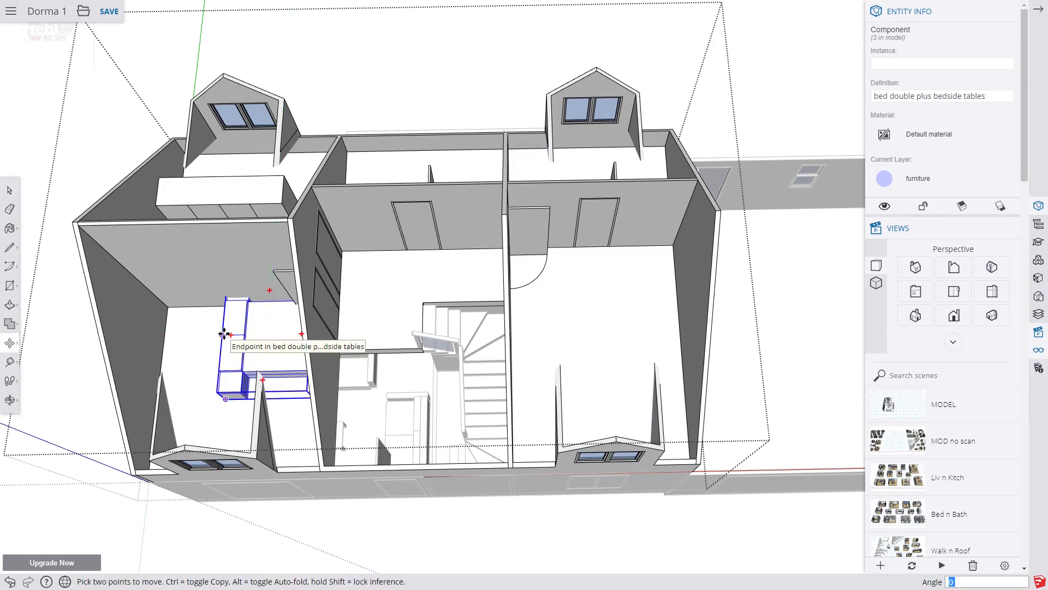
drag(223, 333, 129, 333)
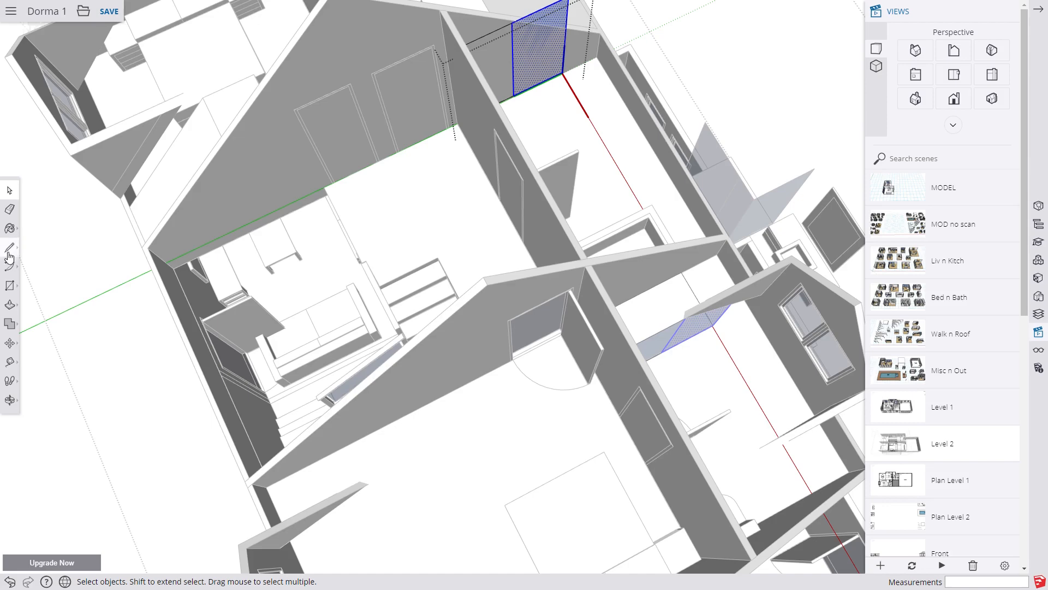
Switch to the Line tool to start an edge at the internal wall intersection
click(10, 247)
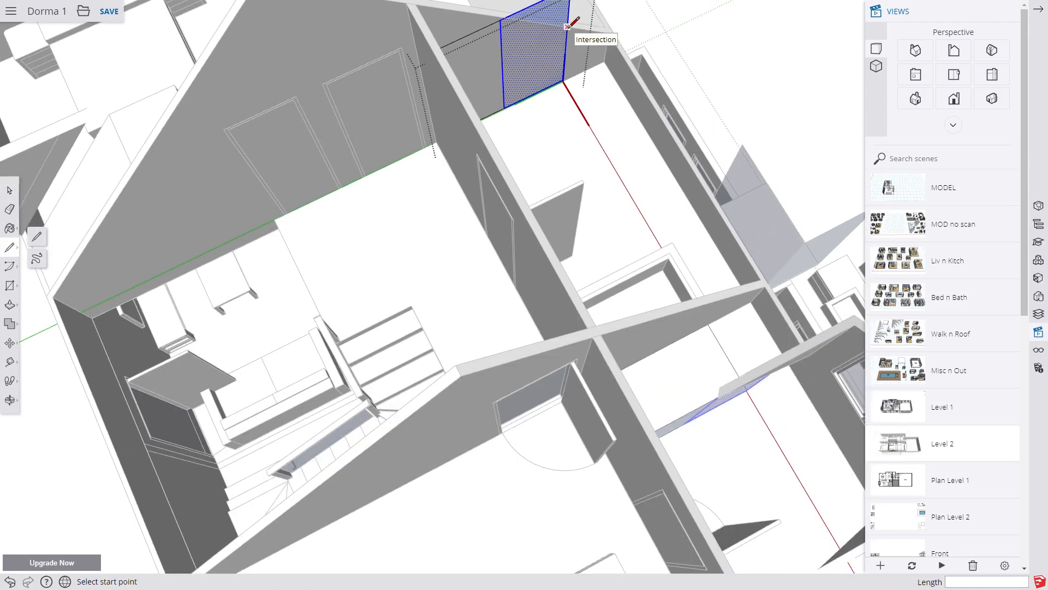